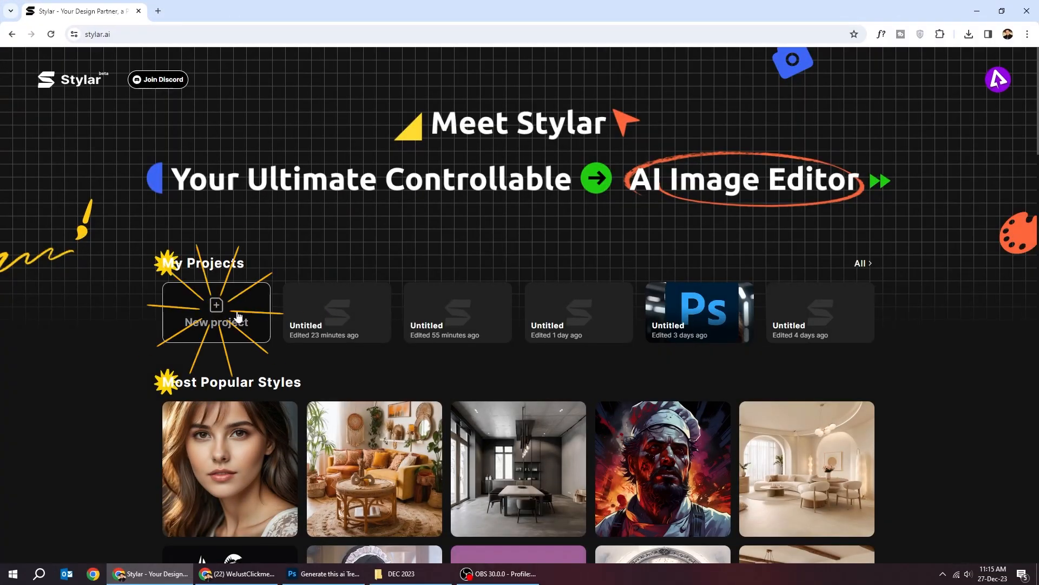
- Start a new blank 1536 × 1536 project from My Projects
click(216, 315)
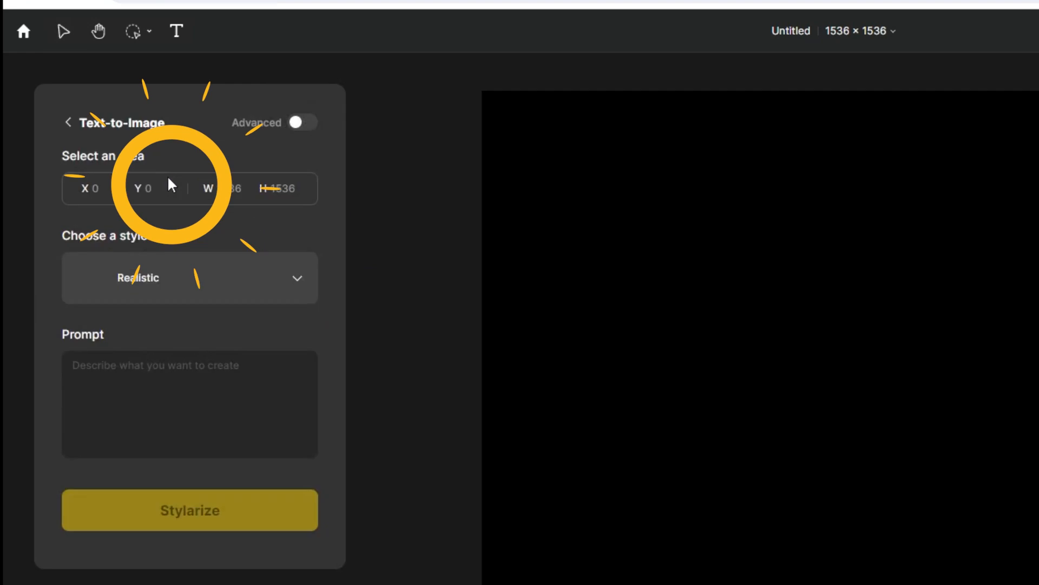
- Enter the prompt 'Captain America cooking eggs in the kitchen while wearing a chef's hat' and Stylarize it
text(Captain America cookin)
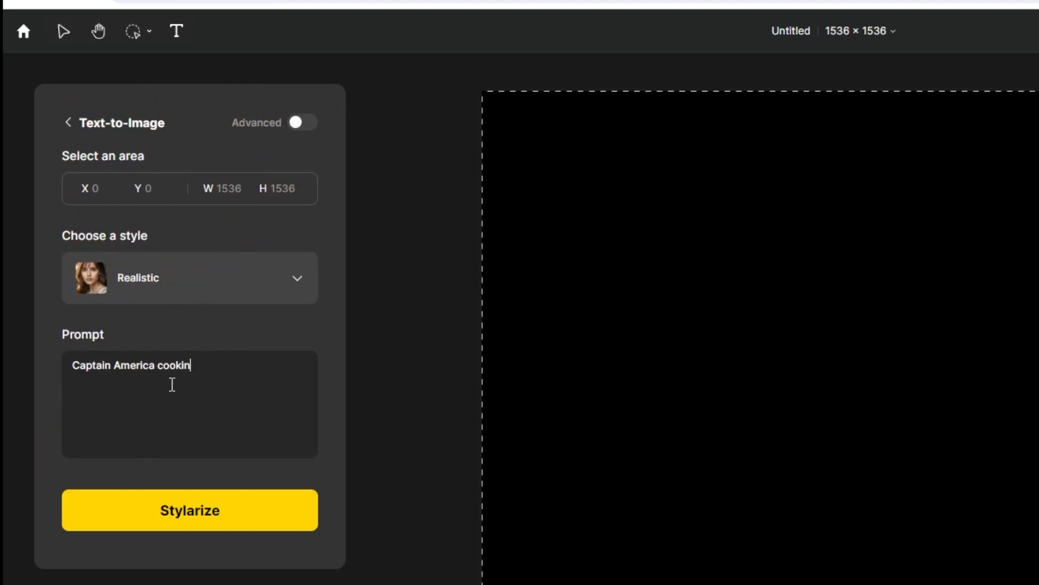
text(g eggs in the kitchen while wearing a che)
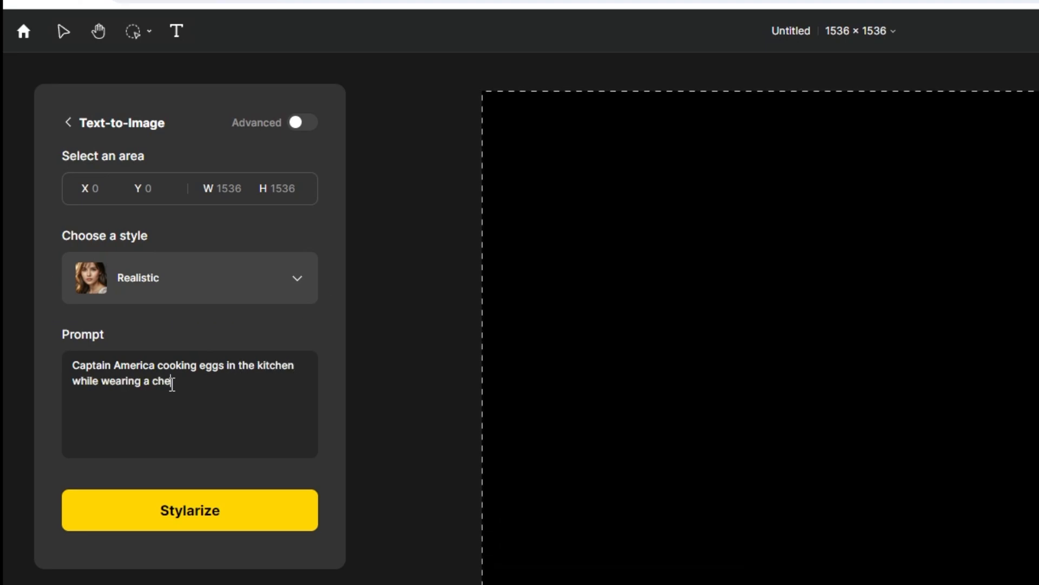
text(f's hat)
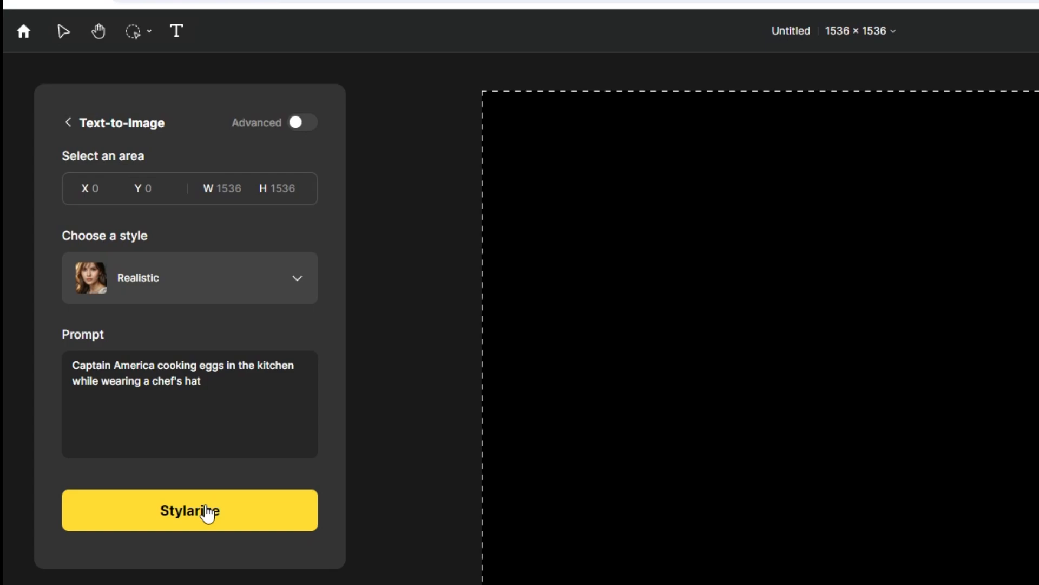
click(189, 510)
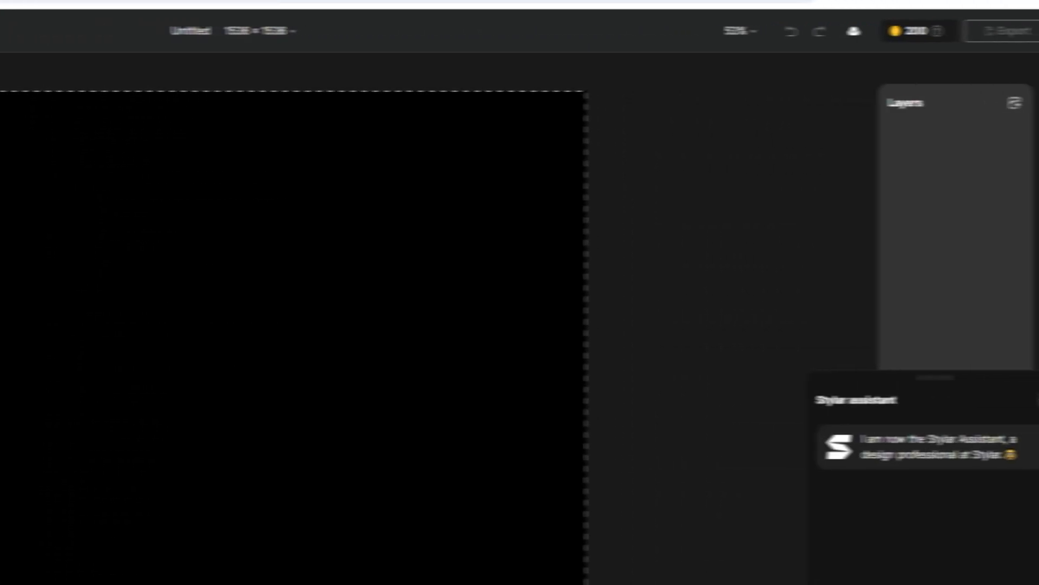
click(158, 538)
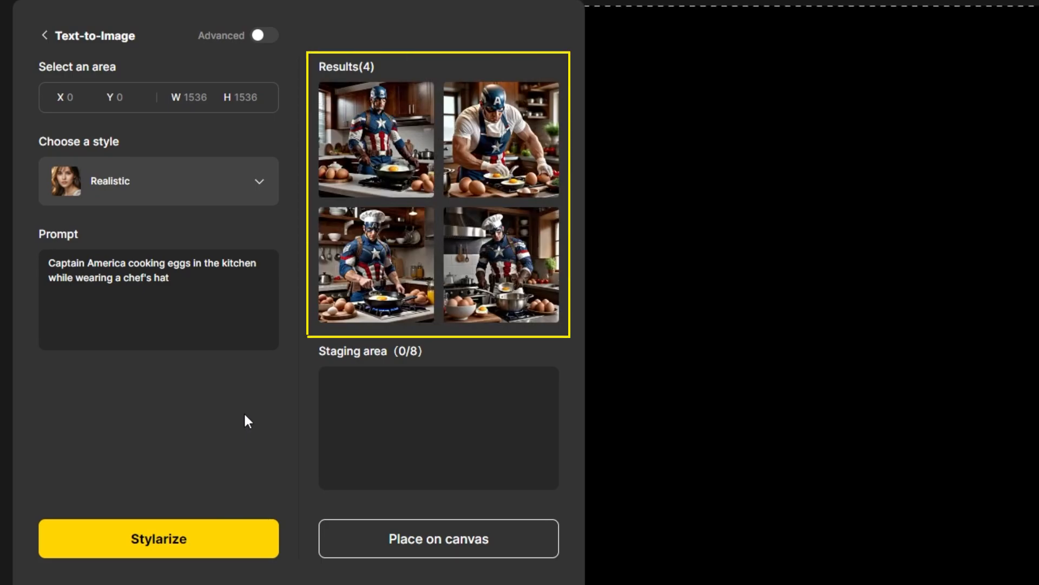
- Add the generated Captain America images from Results to the staging area
click(375, 264)
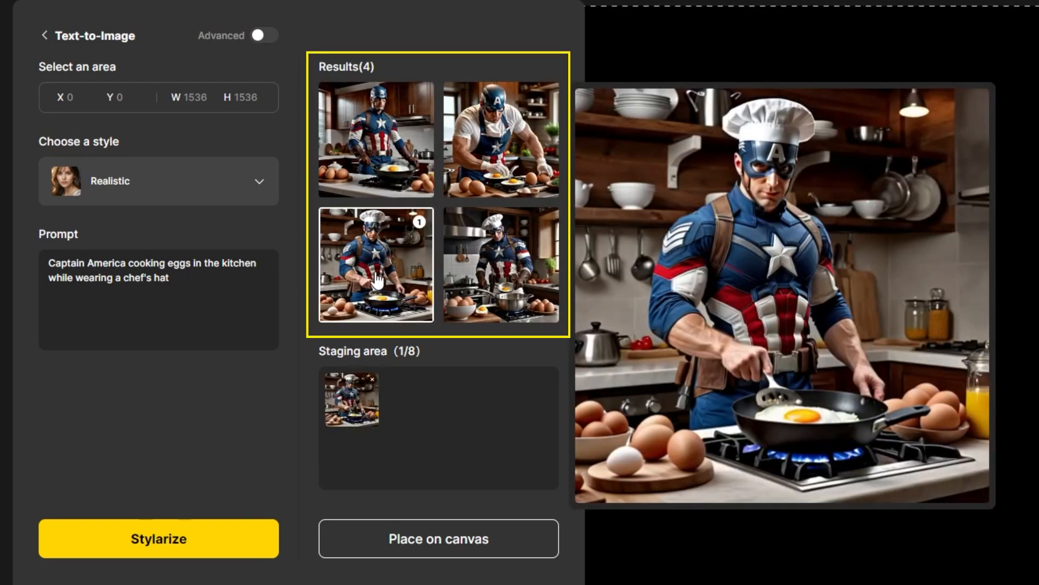
click(500, 264)
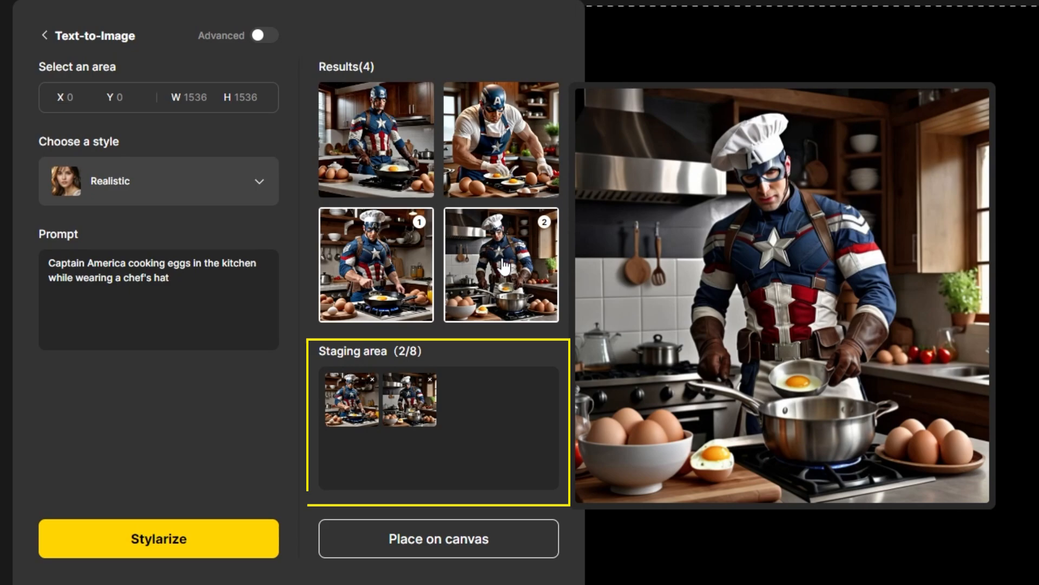
click(502, 139)
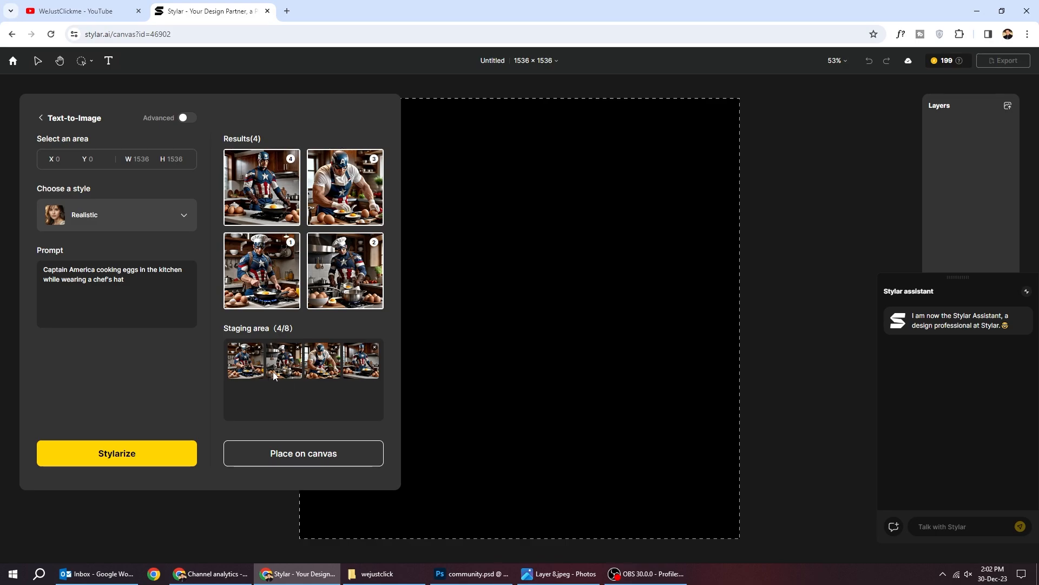
- Place the staged images on the canvas as Layers 1–4 and set export to JPG
click(303, 453)
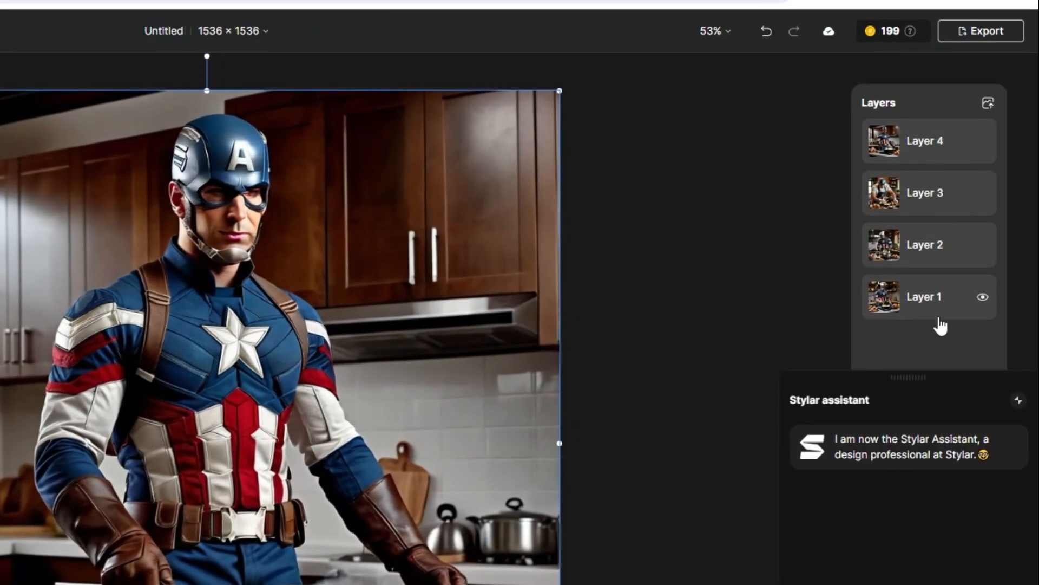
click(987, 31)
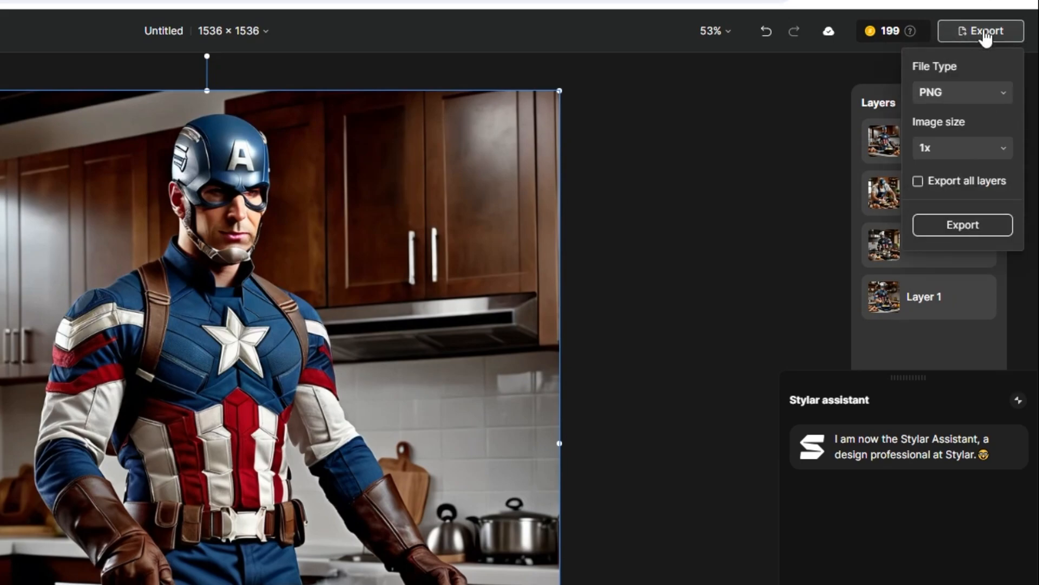
click(962, 92)
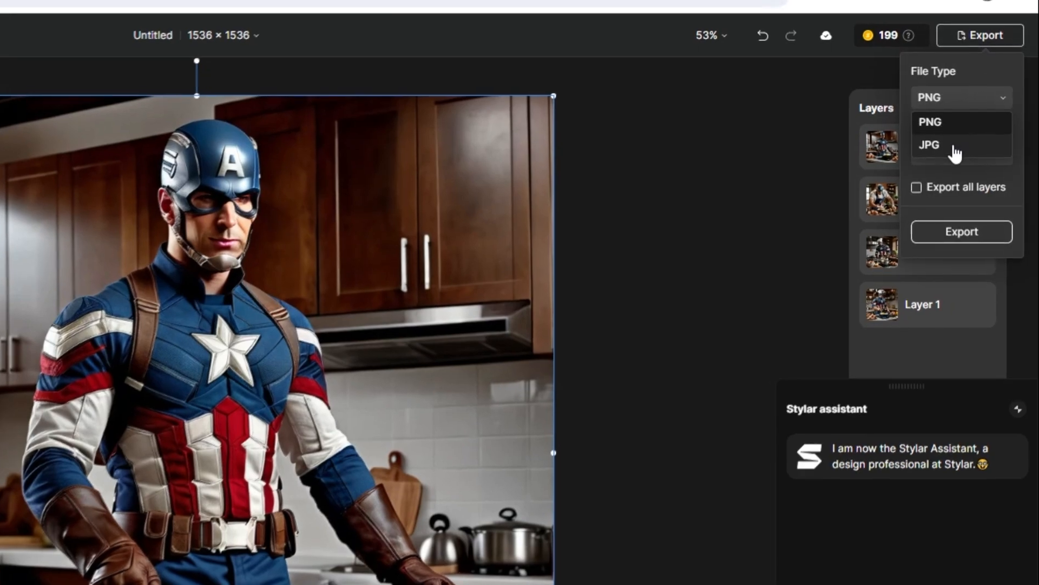
click(929, 144)
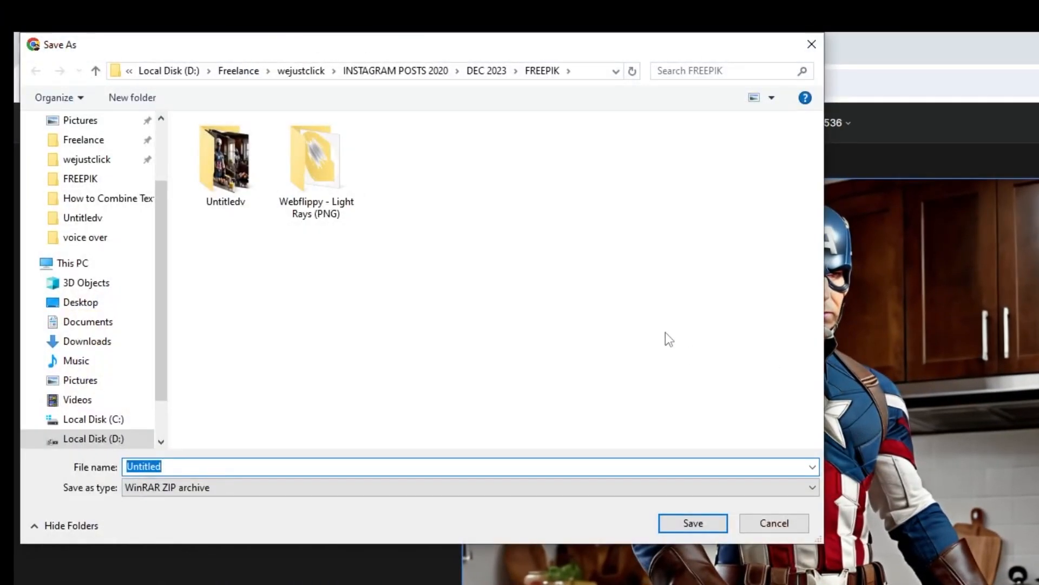
- Export the canvas as JPG into the Untitledv folder
double_click(225, 156)
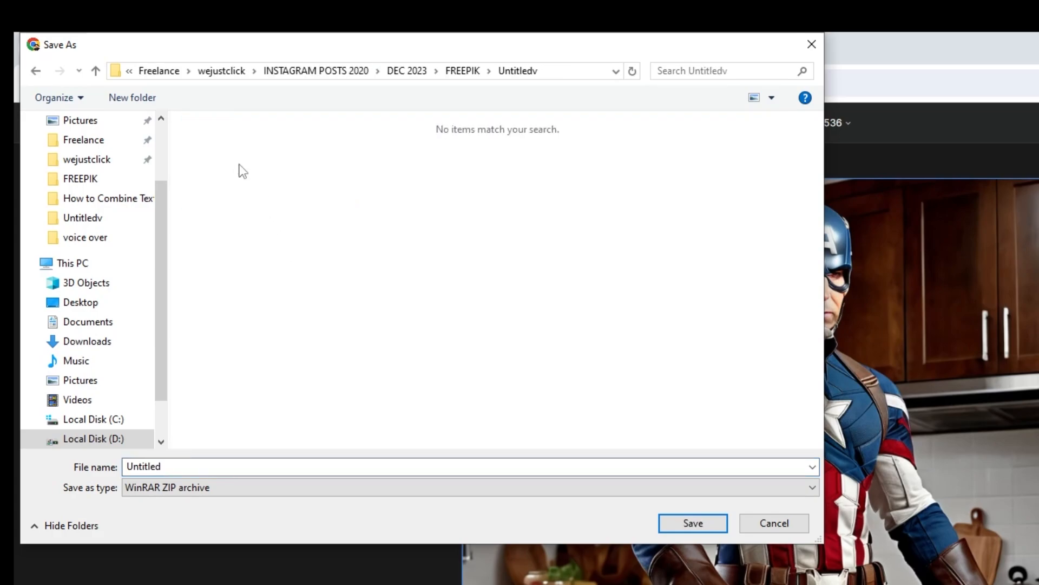
click(773, 522)
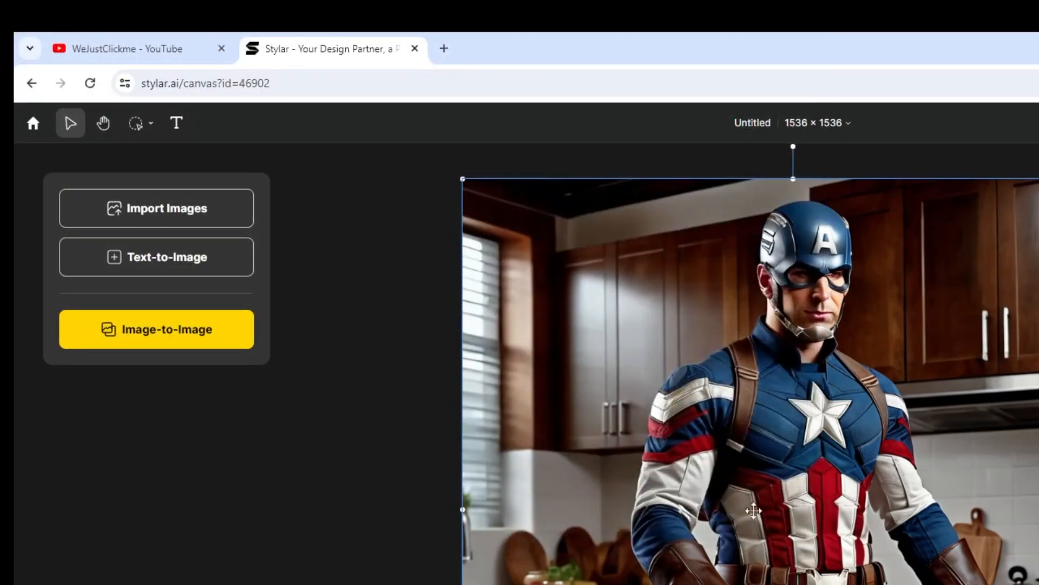